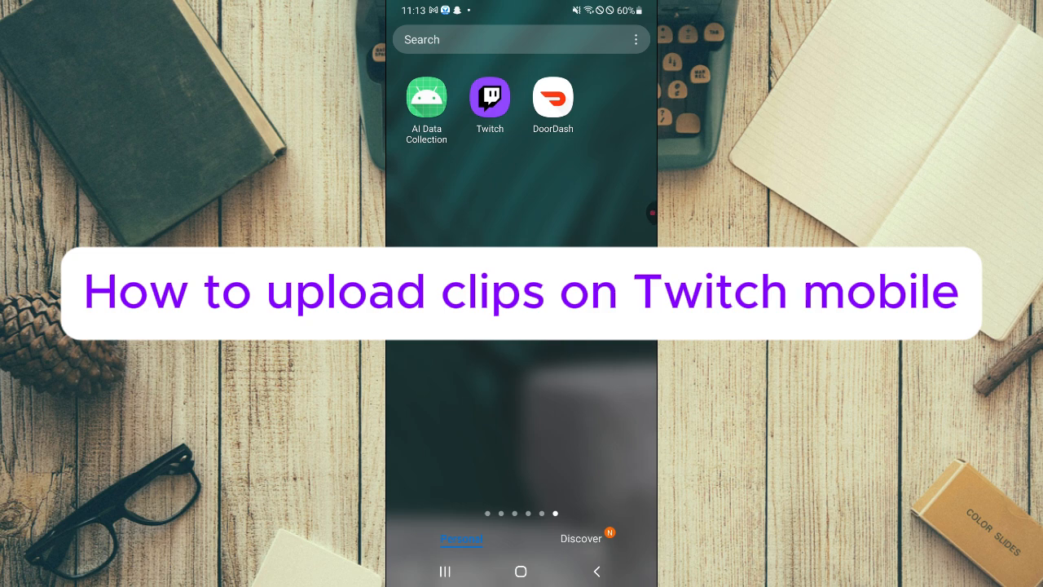
- Launch Twitch from the home screen and go to the account's Profile page
scroll("left", 3)
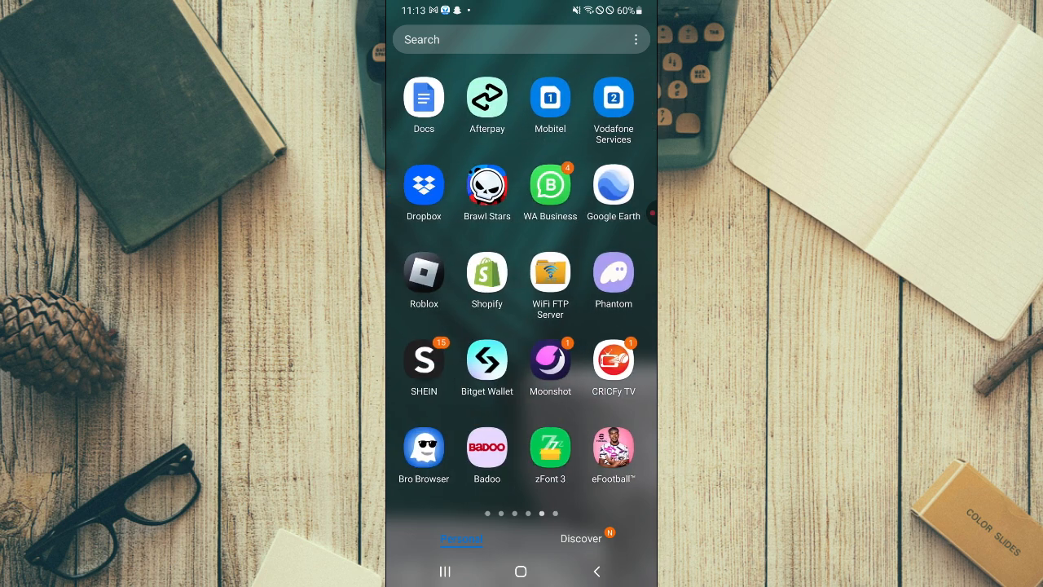
scroll("left", 3)
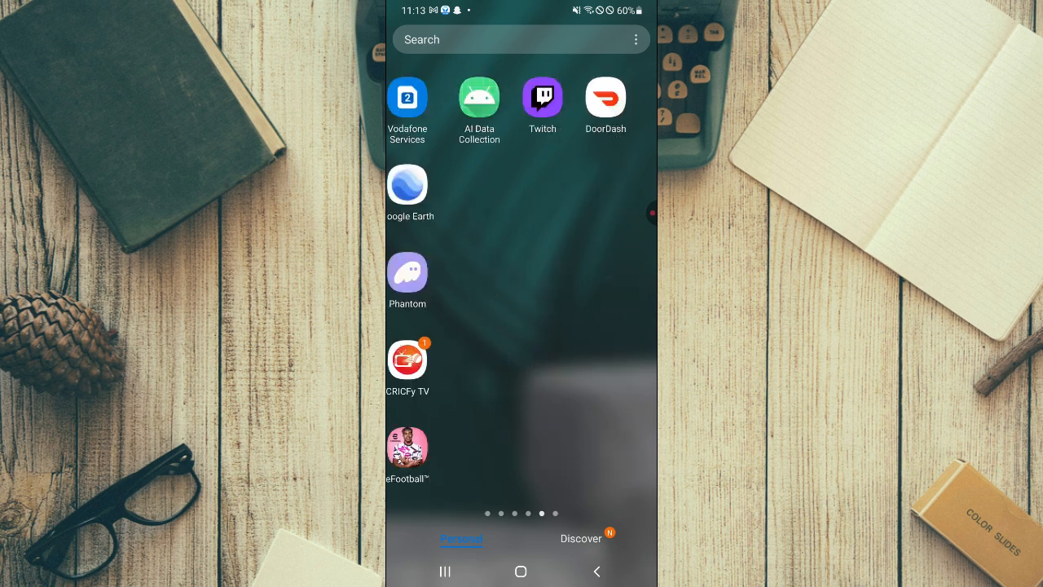
left_click(541, 98)
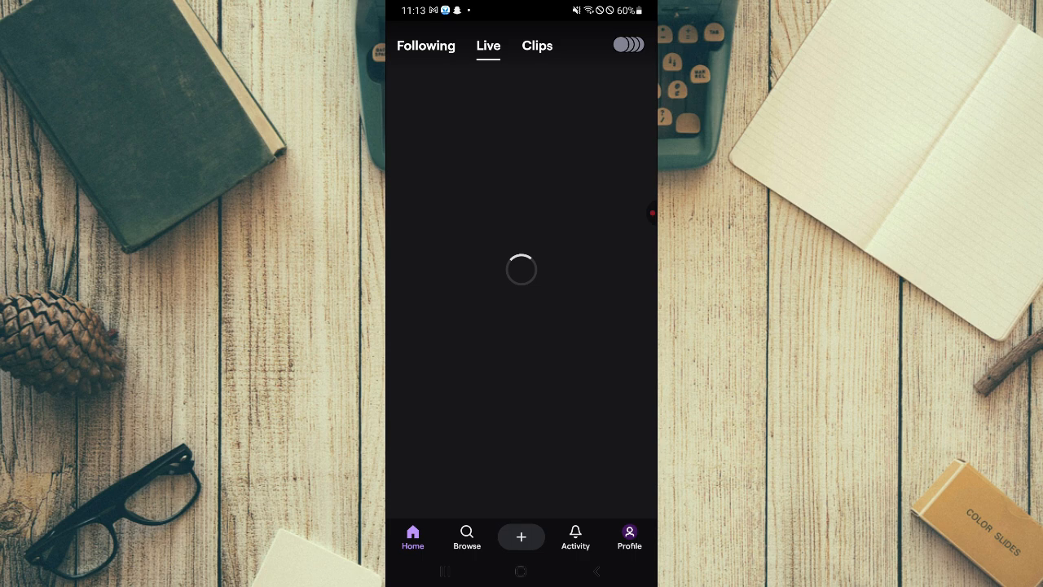
left_click(629, 536)
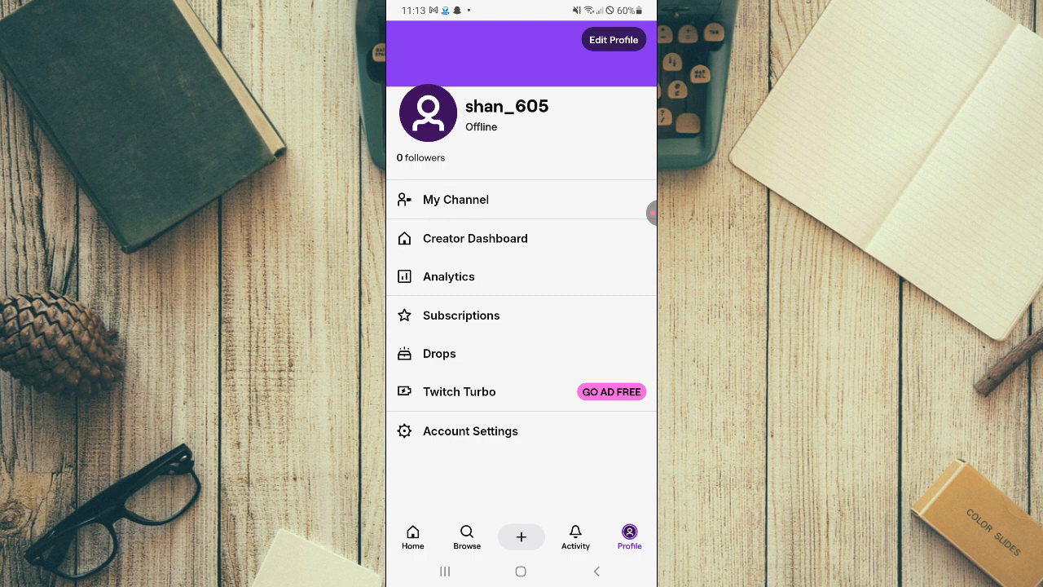
- Start watching a live channel's stream with its chat below
left_click(414, 538)
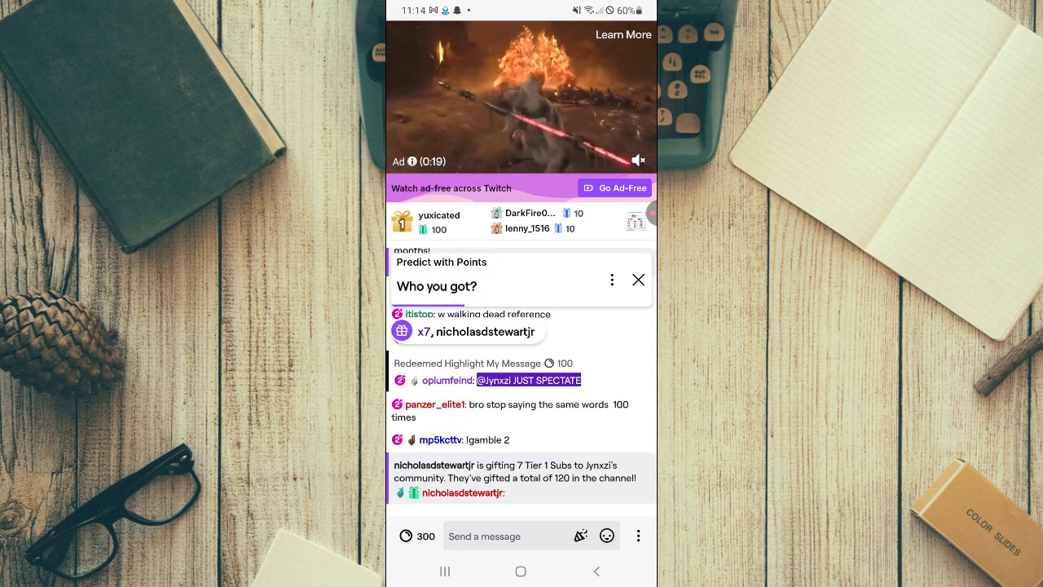
- Dismiss the prediction prompt and bring up the Create Clip panel for the stream
left_click(639, 281)
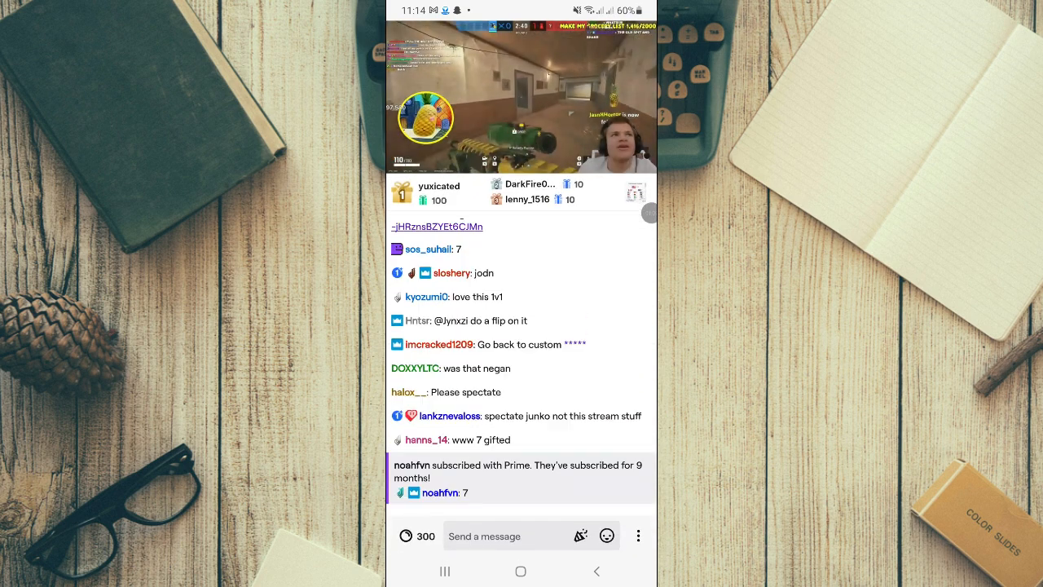
left_click(522, 98)
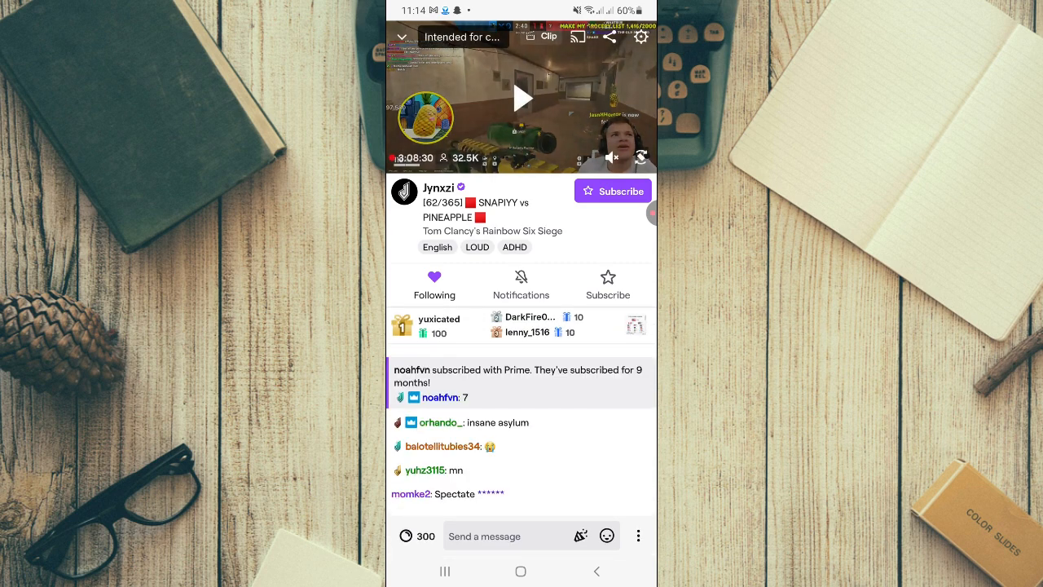
left_click(548, 36)
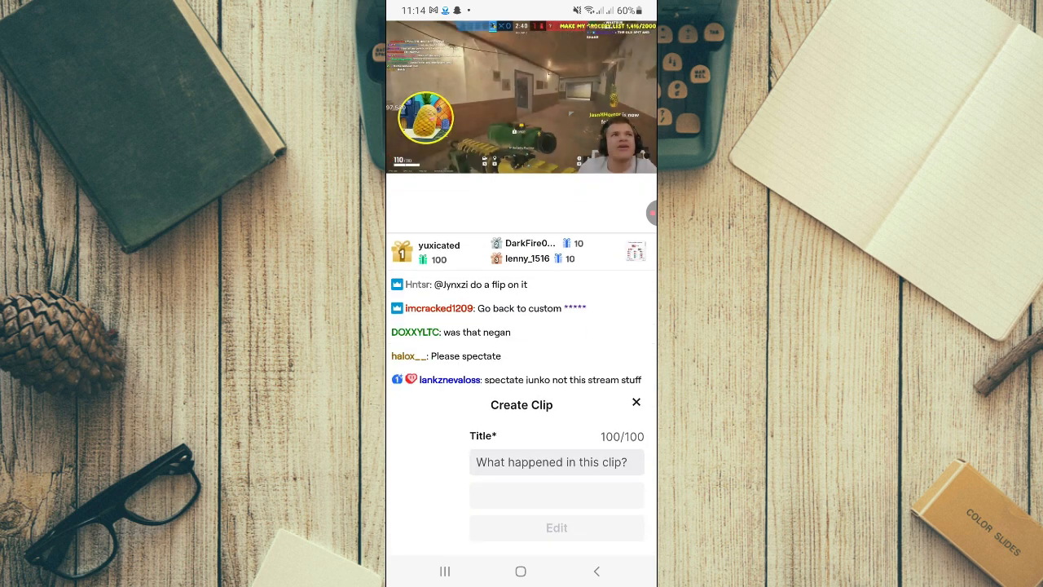
- Discard the unsaved clip and return to the Android home screen with the stream in picture-in-picture
left_click(557, 528)
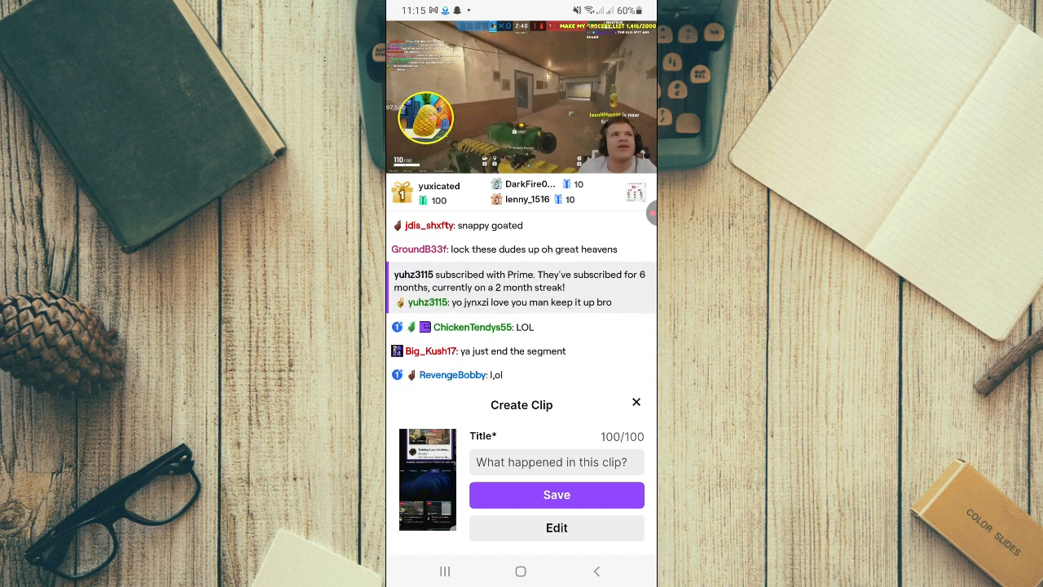
scroll("up", 3)
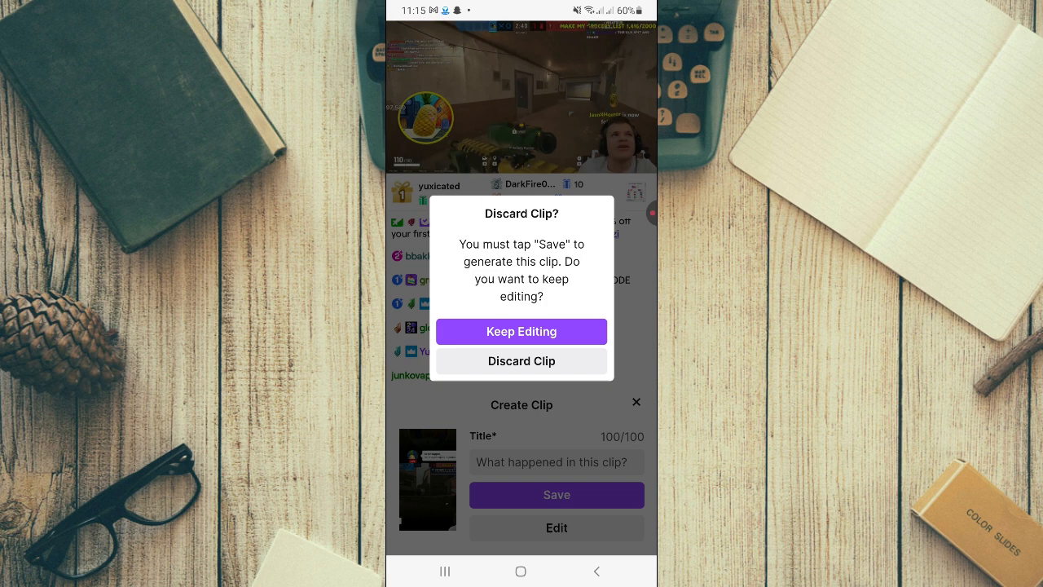
left_click(522, 362)
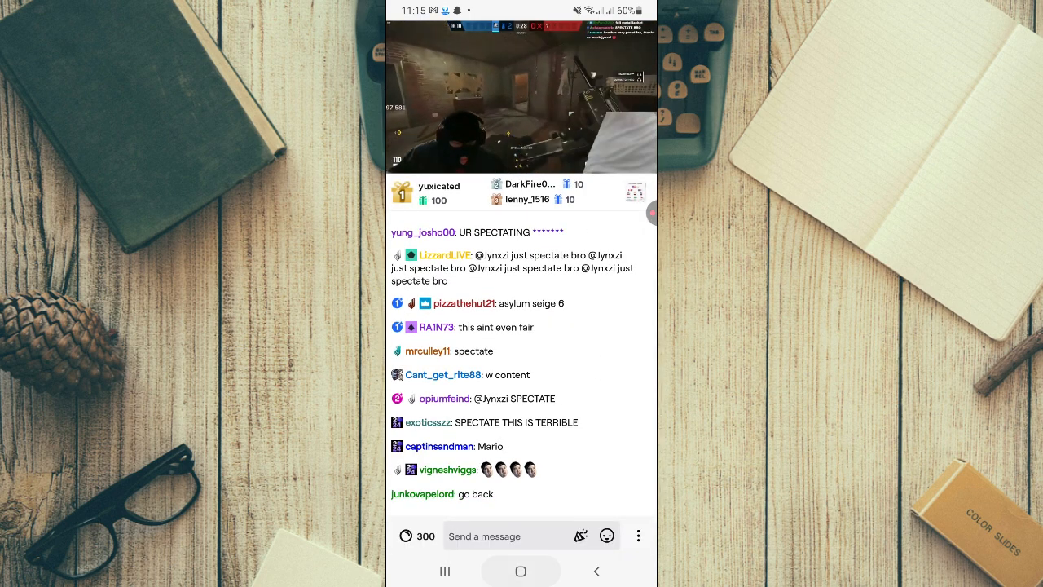
left_click(521, 570)
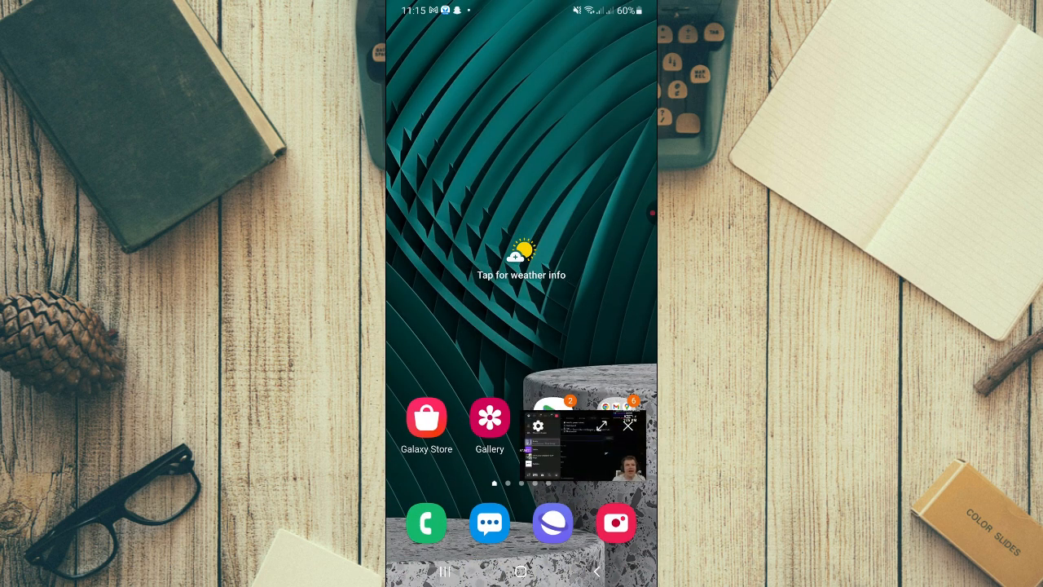